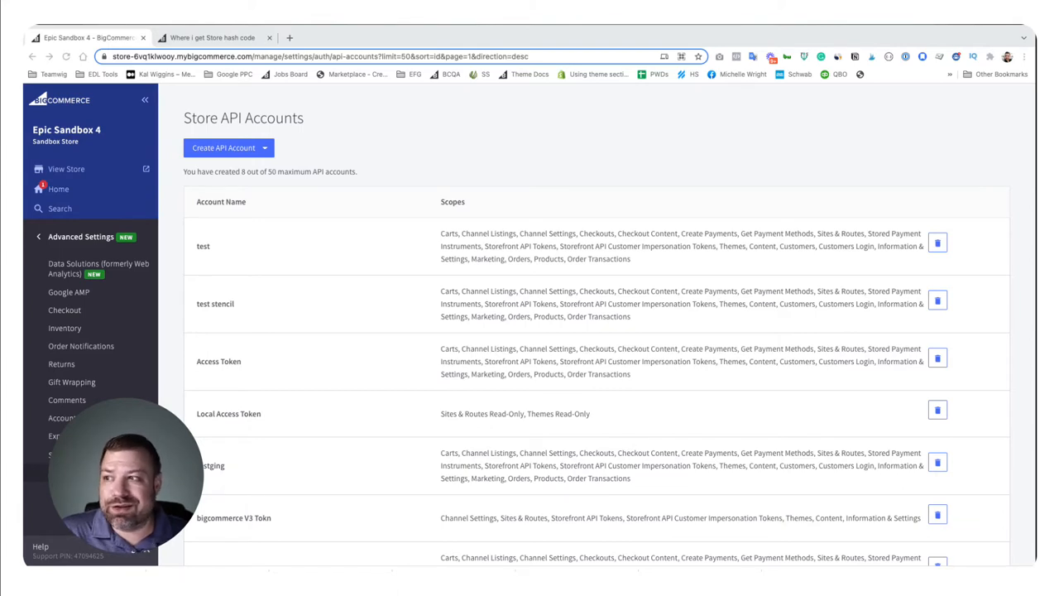
Step: List the API account types available to create (V2/V3 API Token or Stencil-CLI Token)
left_click(315, 57)
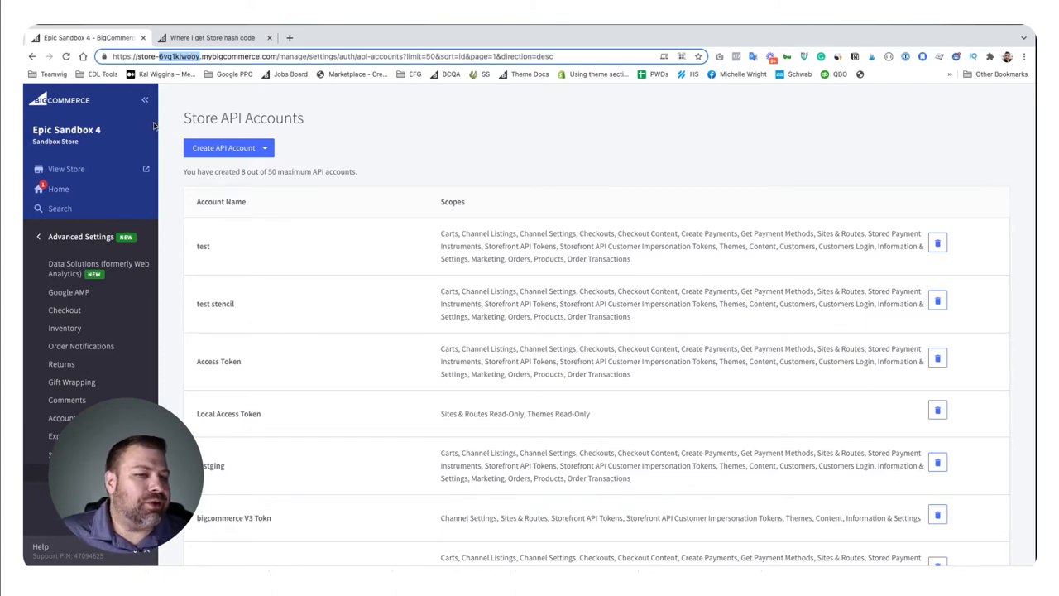
mouse_move(354, 156)
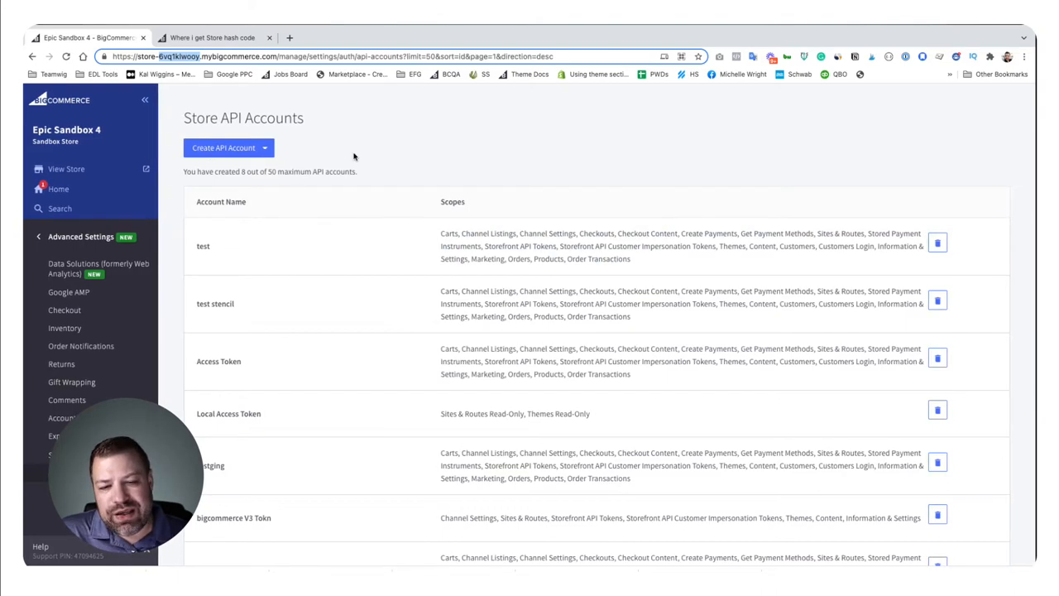
mouse_move(289, 163)
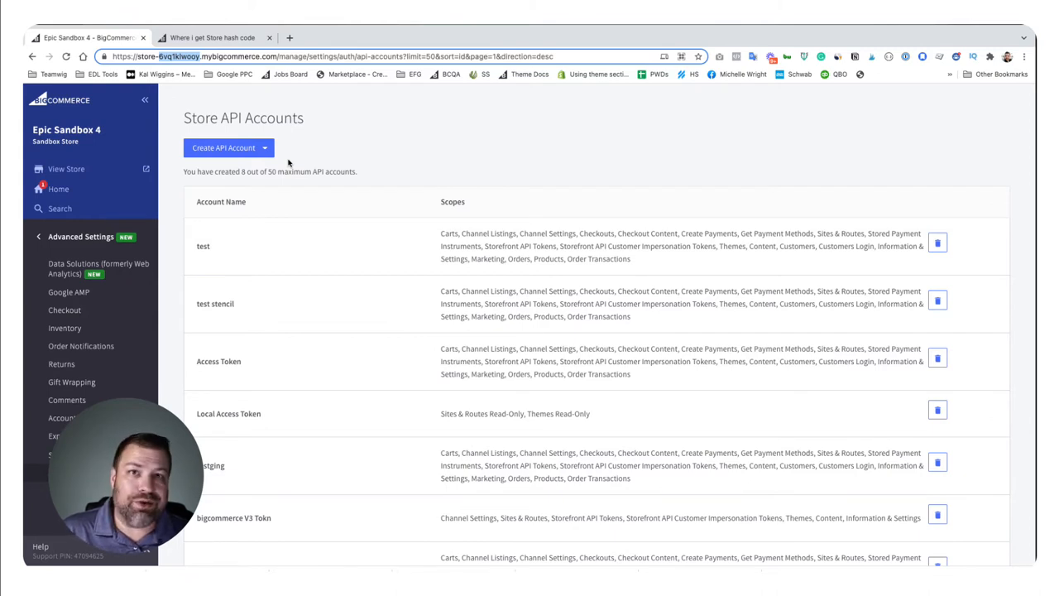
mouse_move(285, 158)
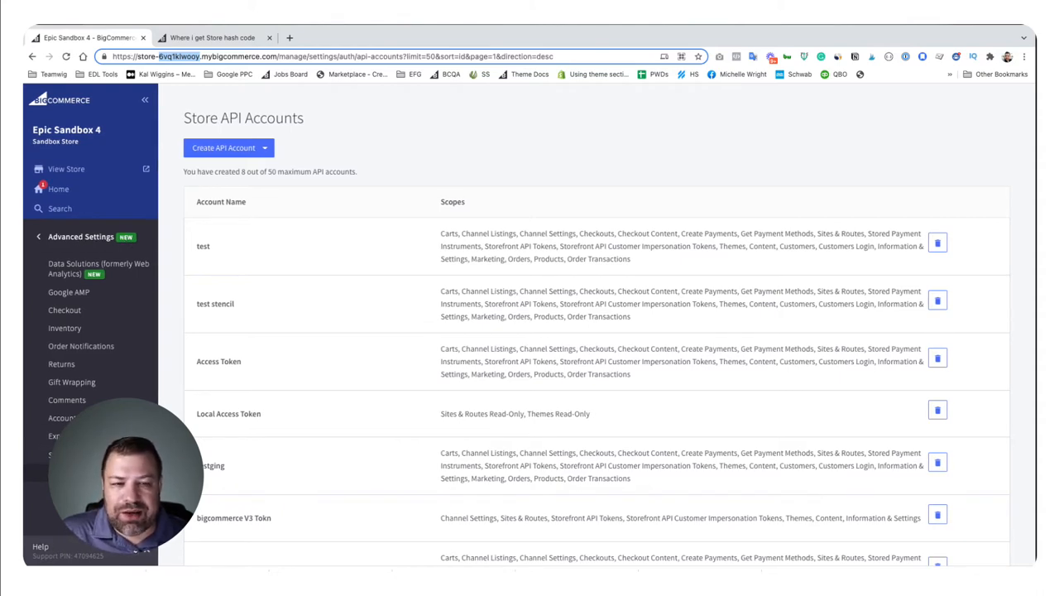
left_click(223, 147)
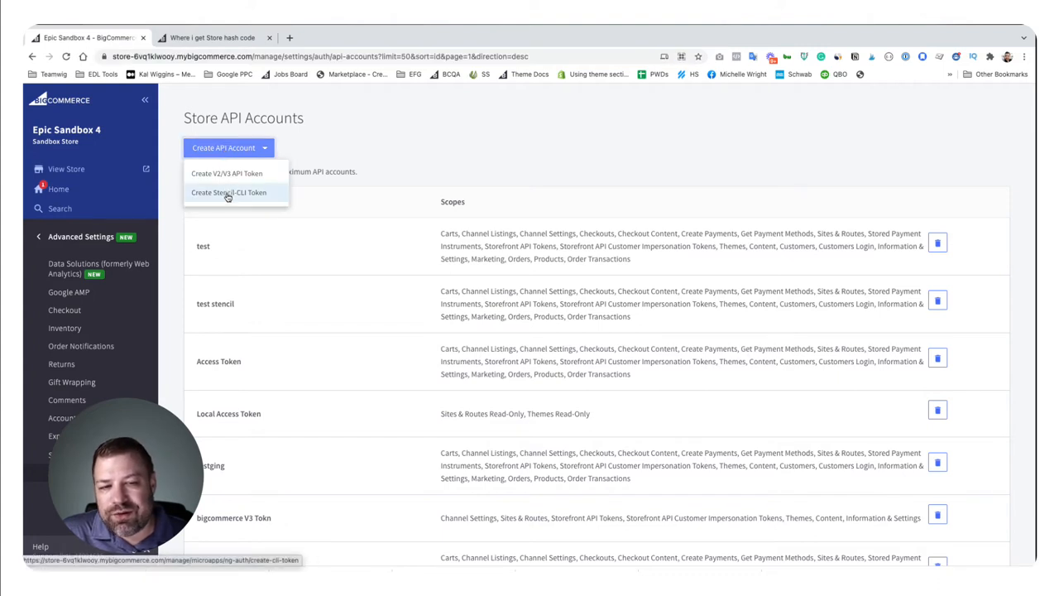
mouse_move(227, 173)
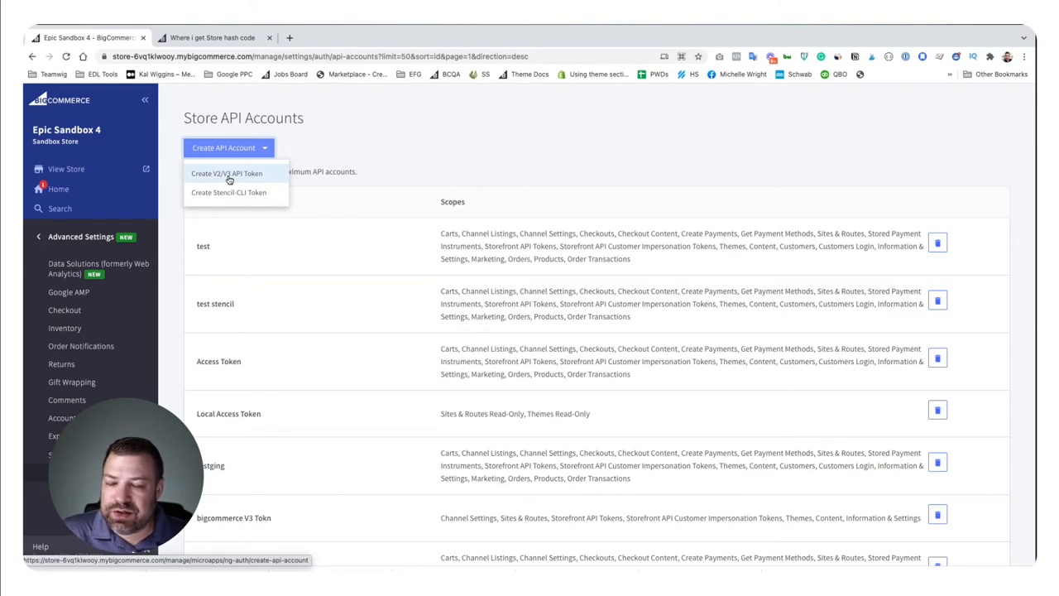
mouse_move(229, 192)
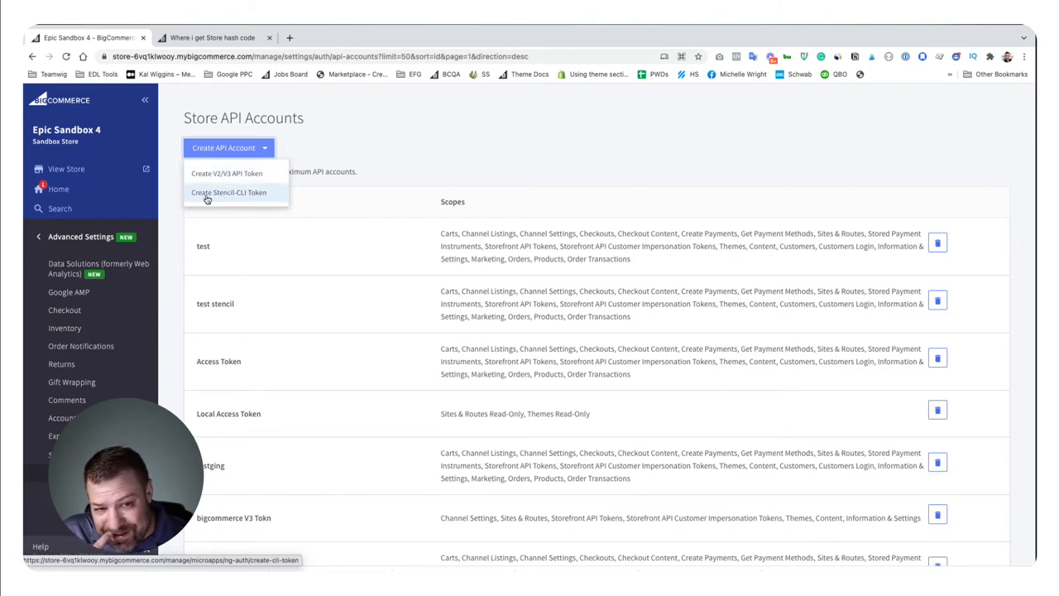
Step: Fill a new Stencil-CLI token named for the web design agency with publish-theme access
left_click(228, 192)
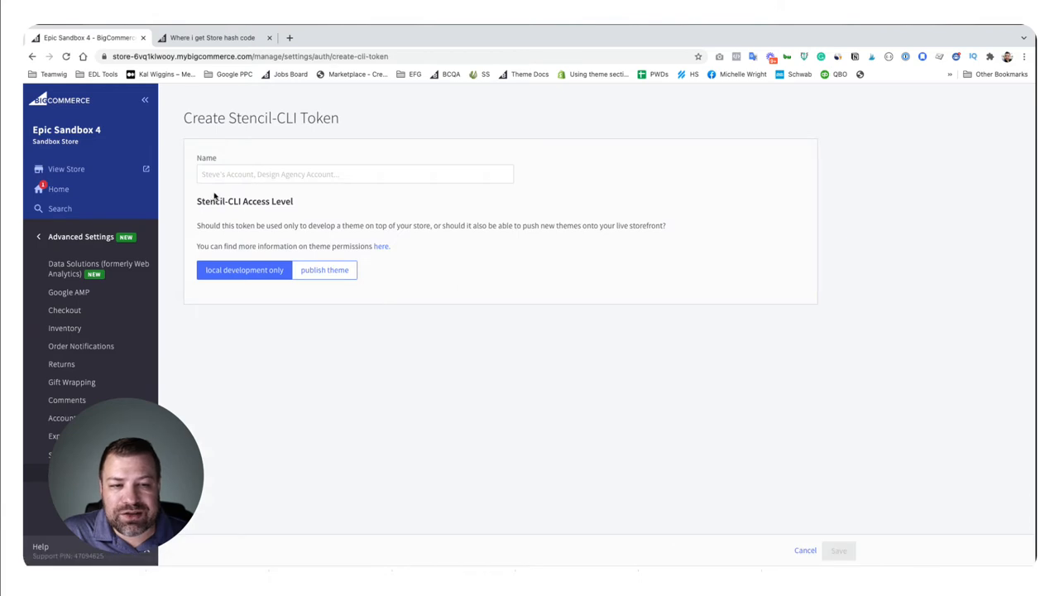
left_click(355, 174)
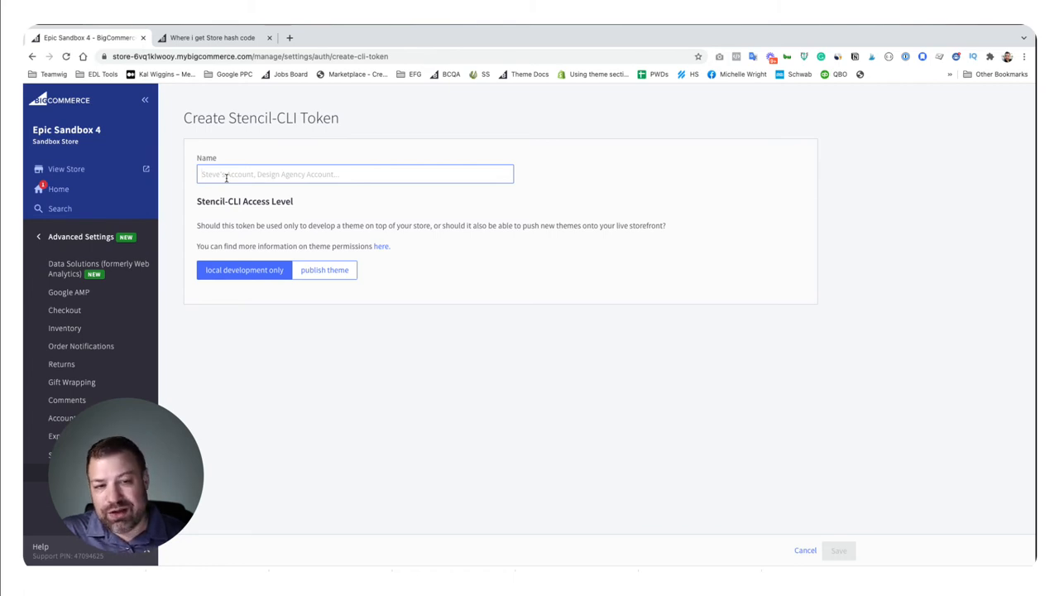
type("for billybobs bargain w")
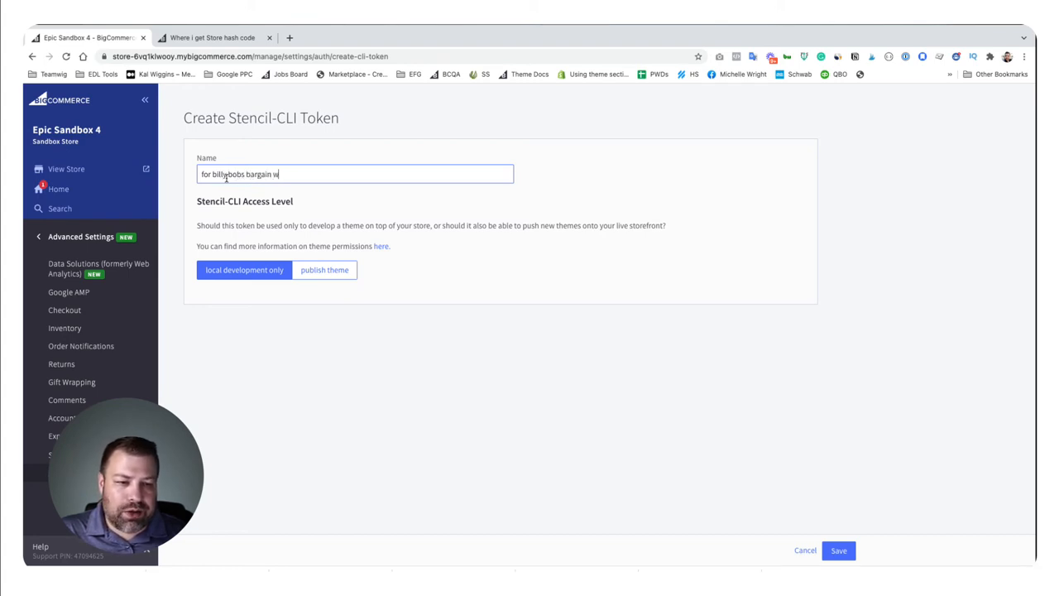
type("eb design")
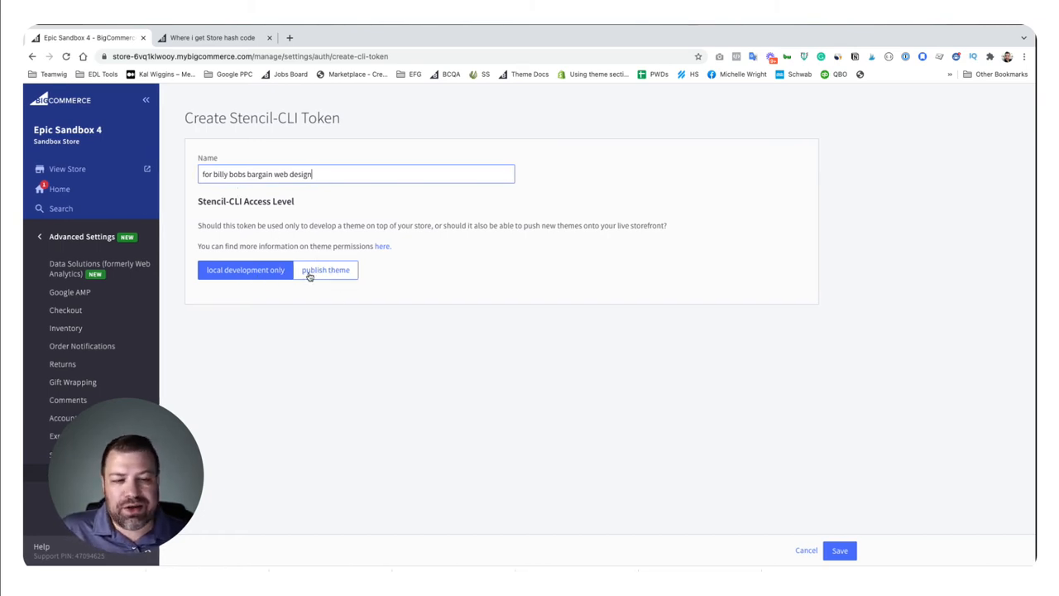
left_click(324, 270)
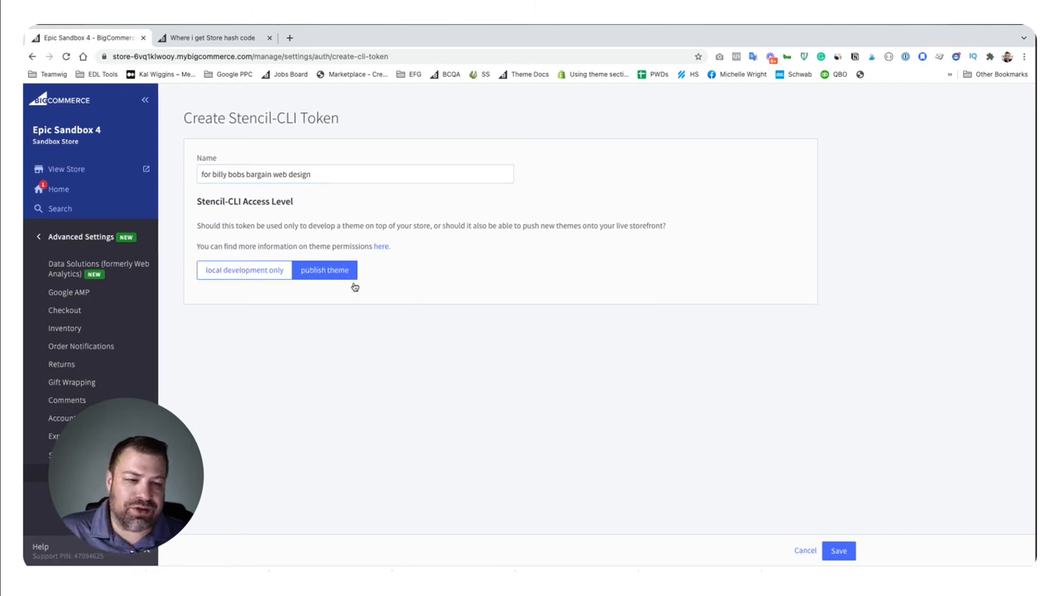
double_click(240, 174)
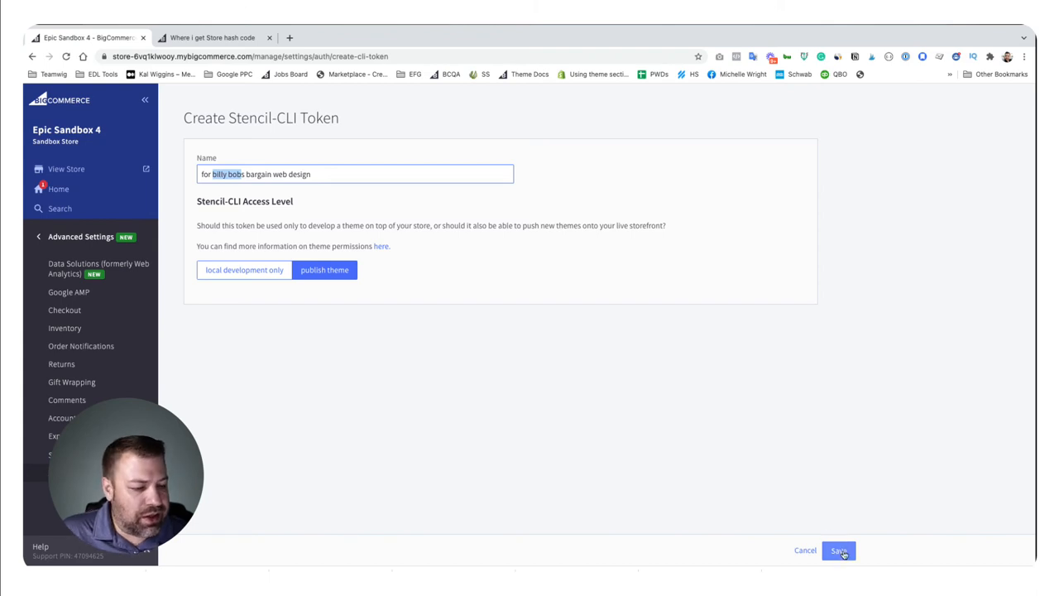
Step: Save the token, check the store hash in the credentials file's API path, and return
left_click(838, 550)
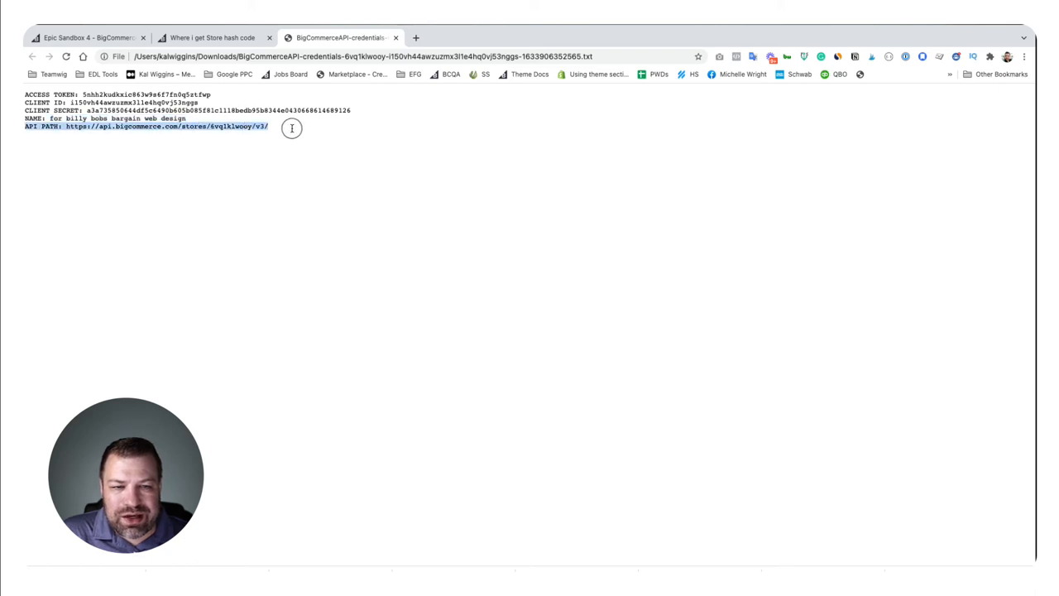
double_click(223, 126)
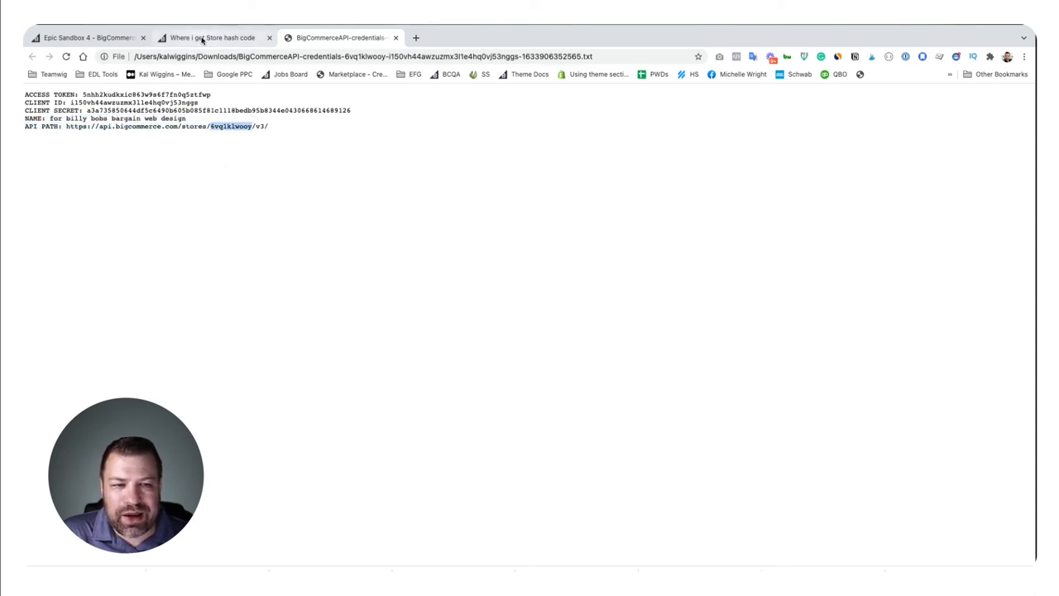
left_click(87, 37)
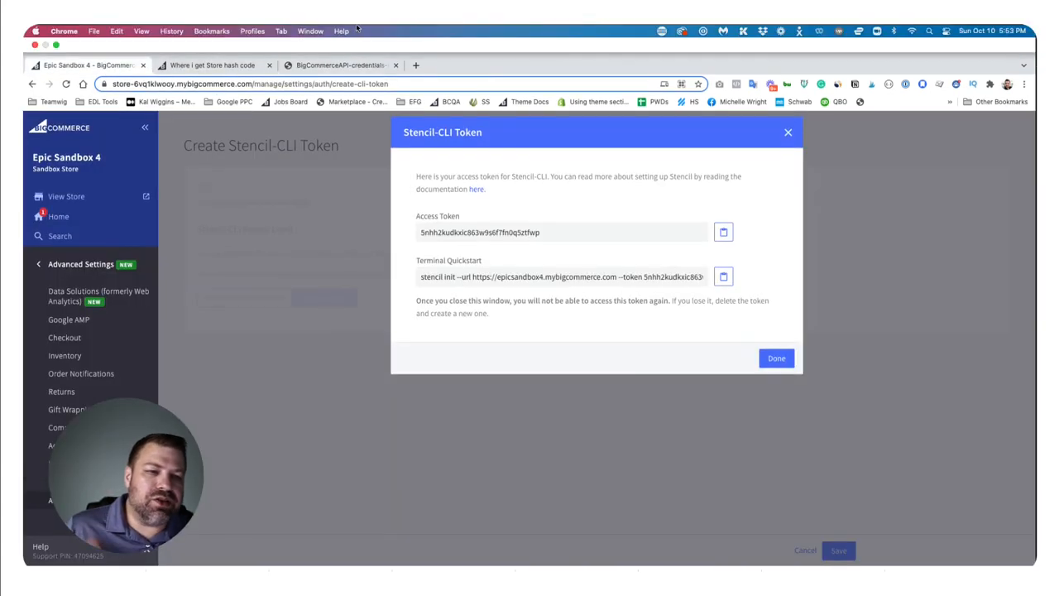
mouse_move(316, 115)
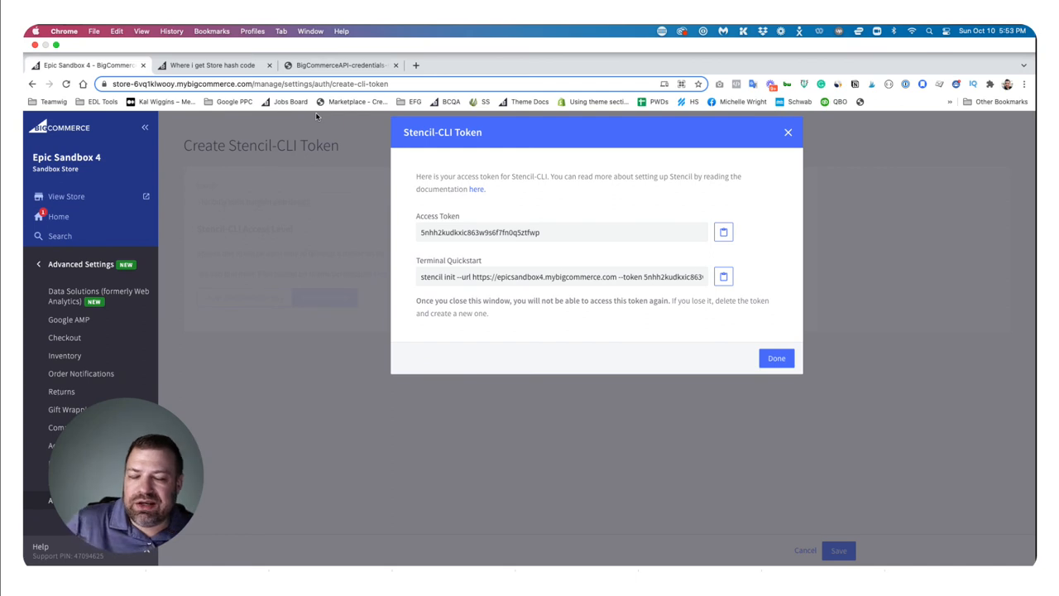